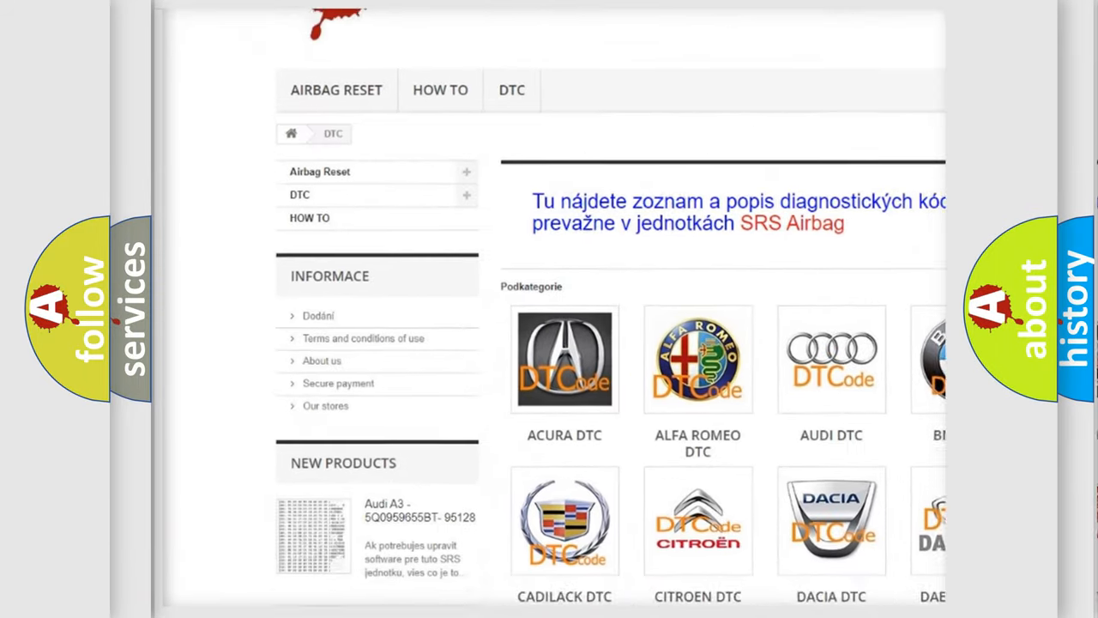
scroll("down", 3)
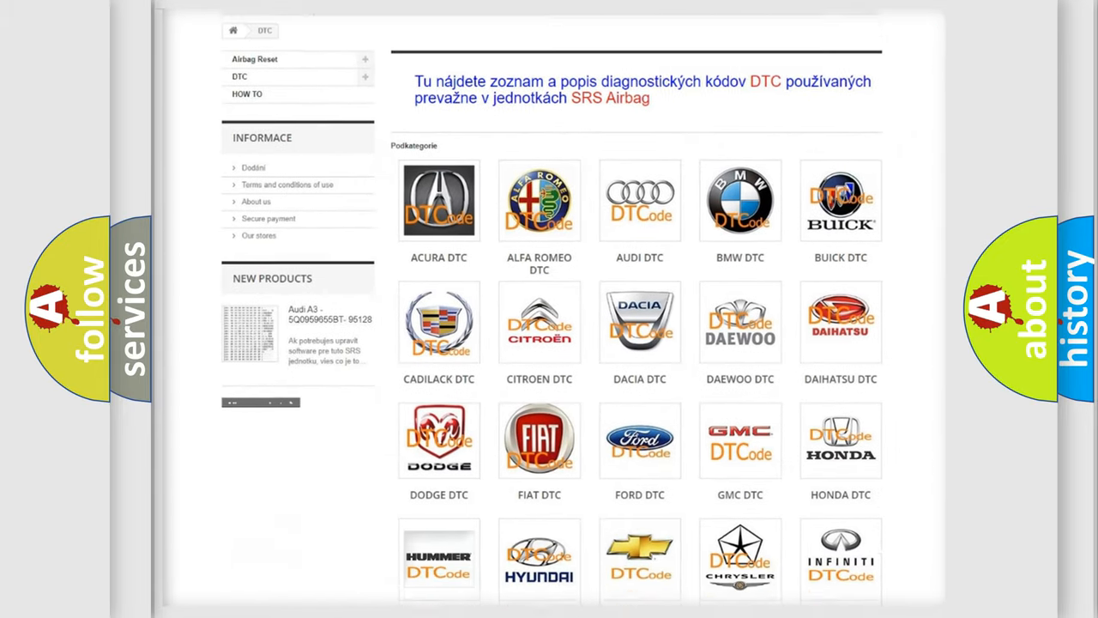
scroll("down", 3)
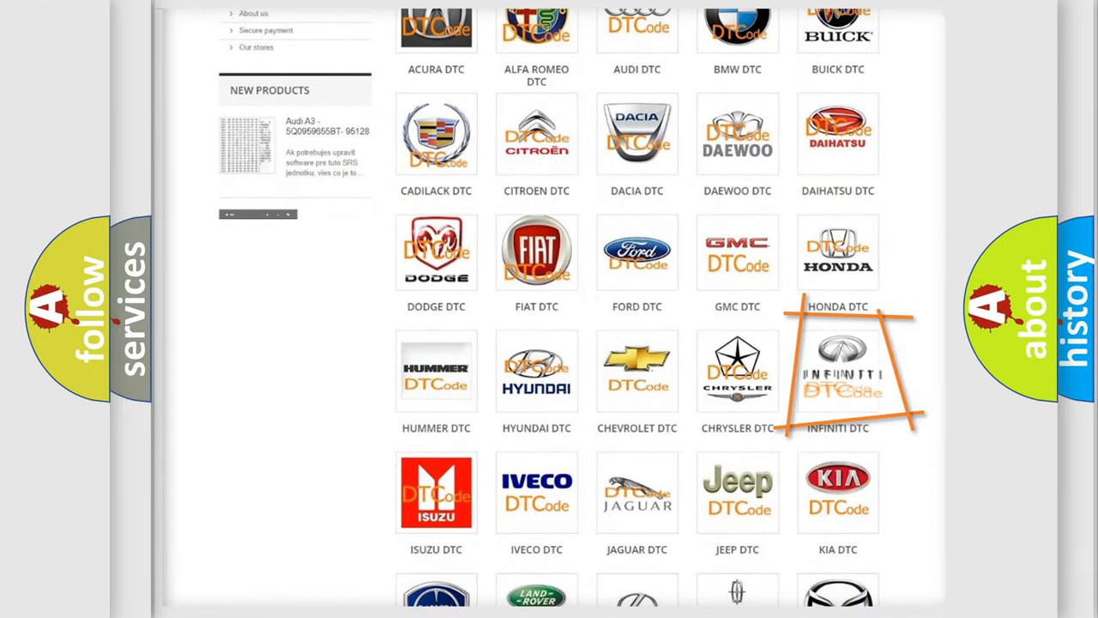